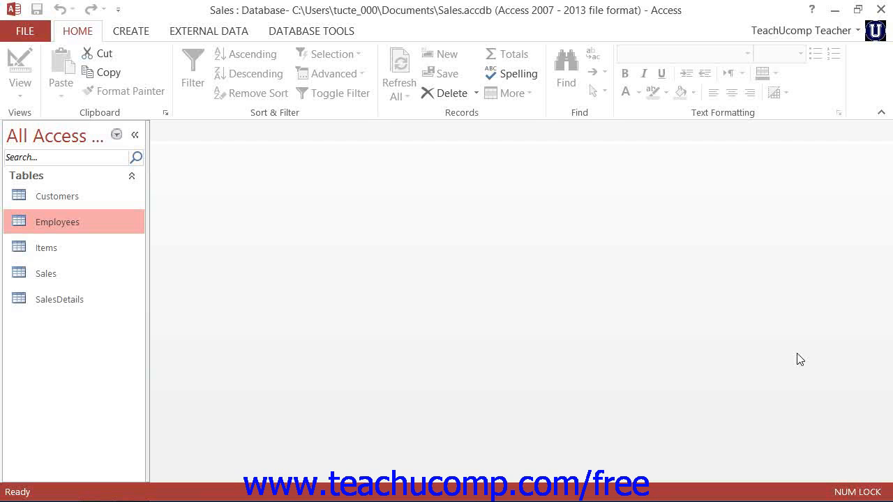
mouse_move(72, 226)
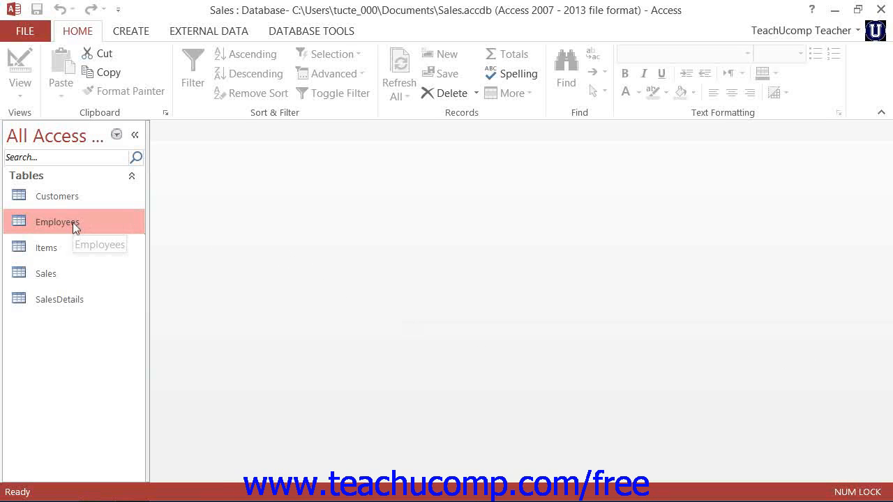
Open the Employees table in Design View from the navigation pane.
right_click(57, 222)
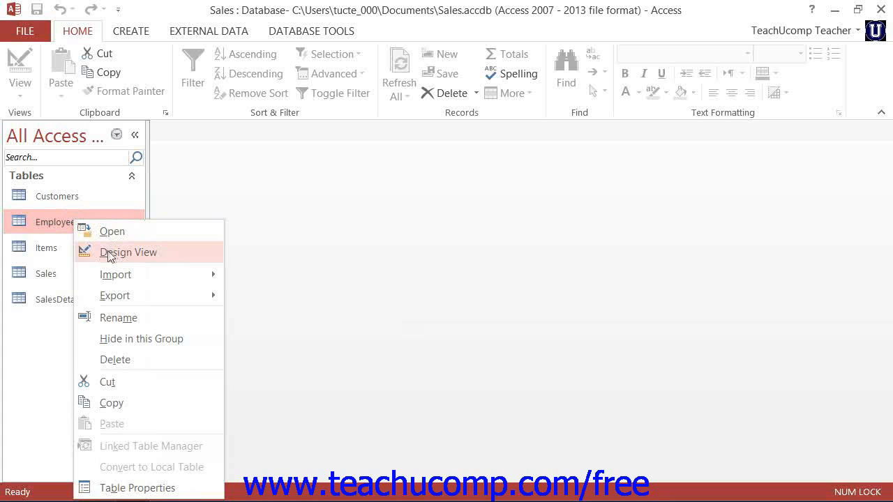
click(128, 251)
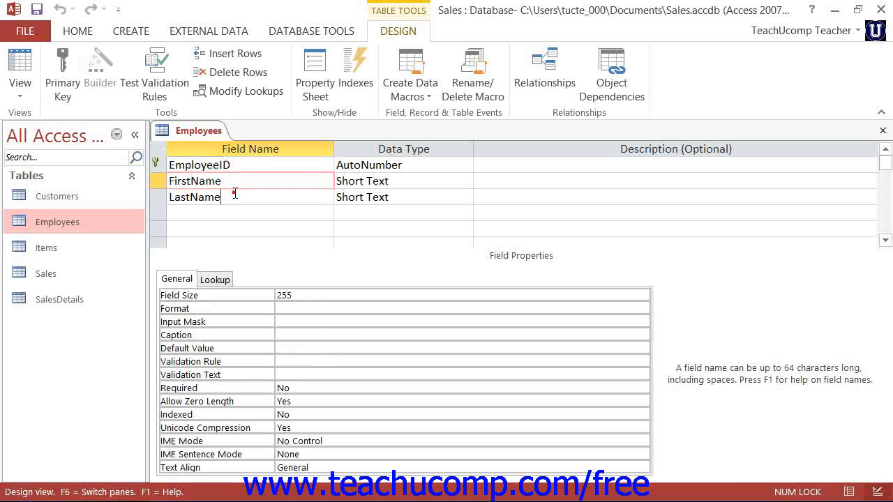
Select the LastName field row and show its Lookup properties.
click(249, 197)
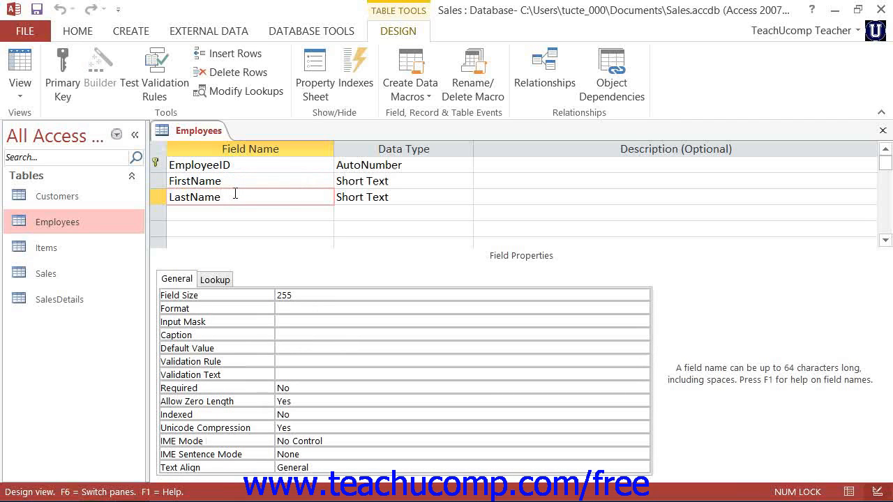
mouse_move(519, 263)
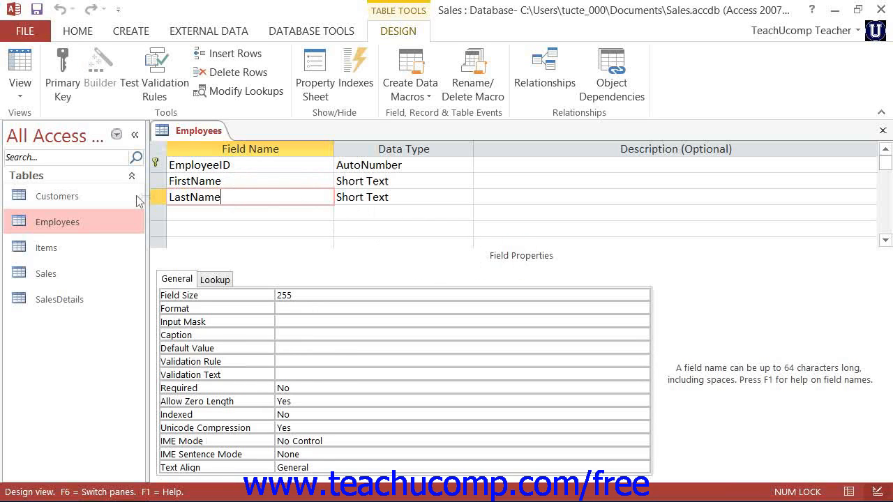
click(156, 196)
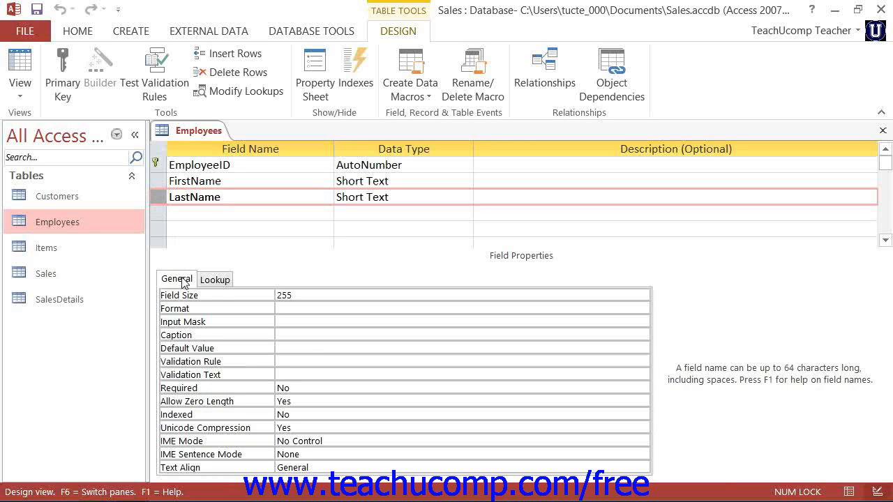
click(215, 279)
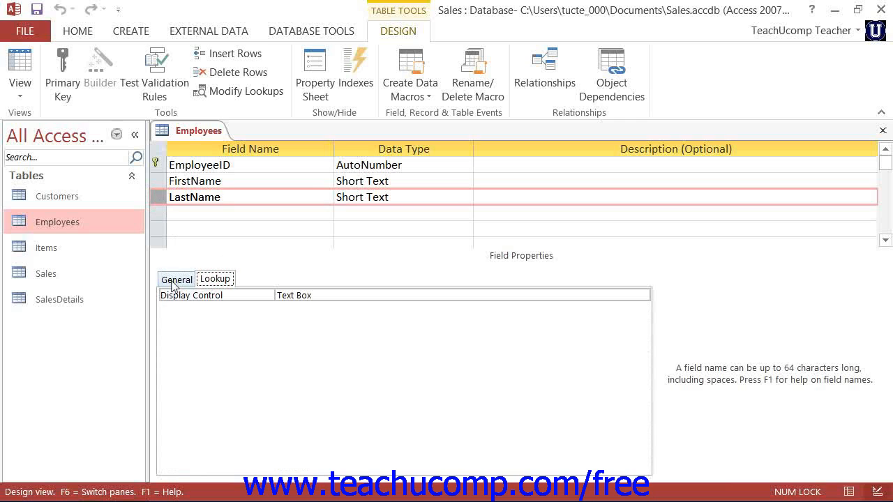
Switch between the General and Lookup properties, ending on Lookup with Display Control as Text Box.
click(176, 279)
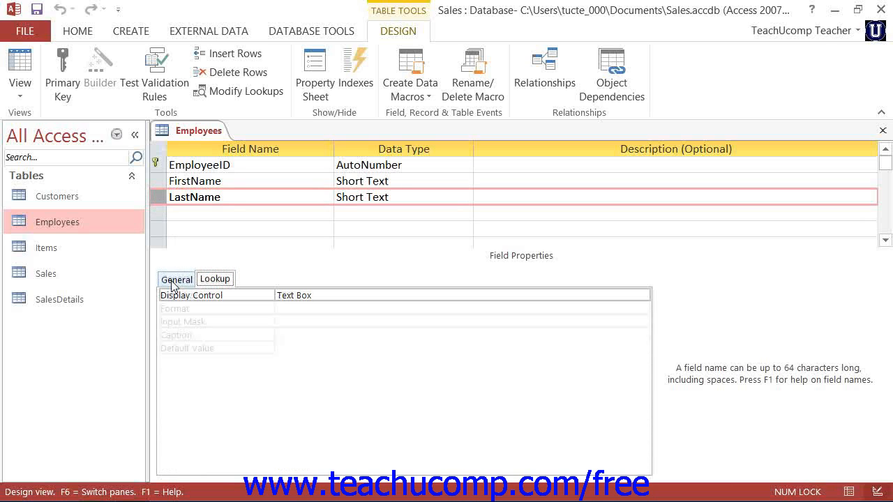
click(176, 279)
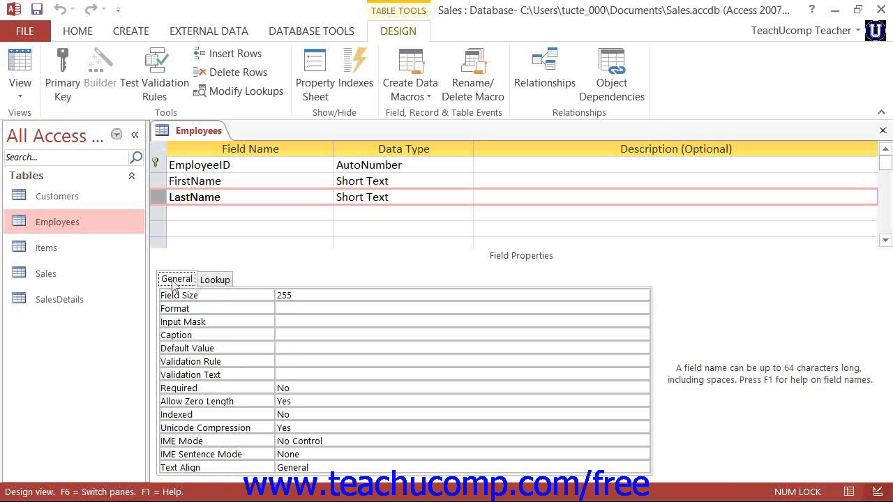
click(215, 279)
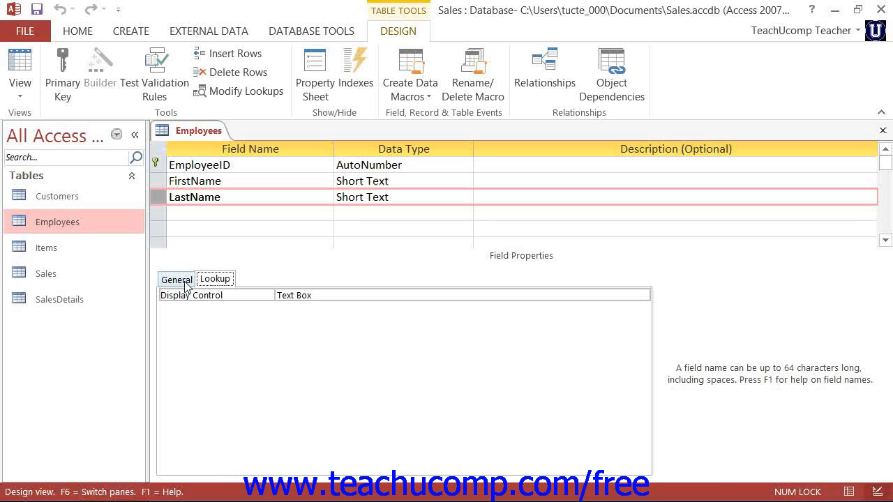
Show LastName's General properties with Field Size 255 selected for editing.
click(175, 279)
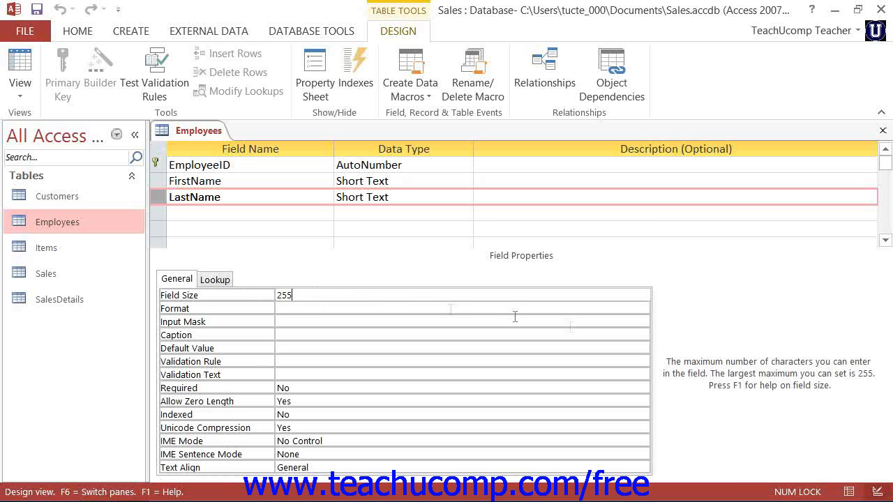
mouse_move(765, 349)
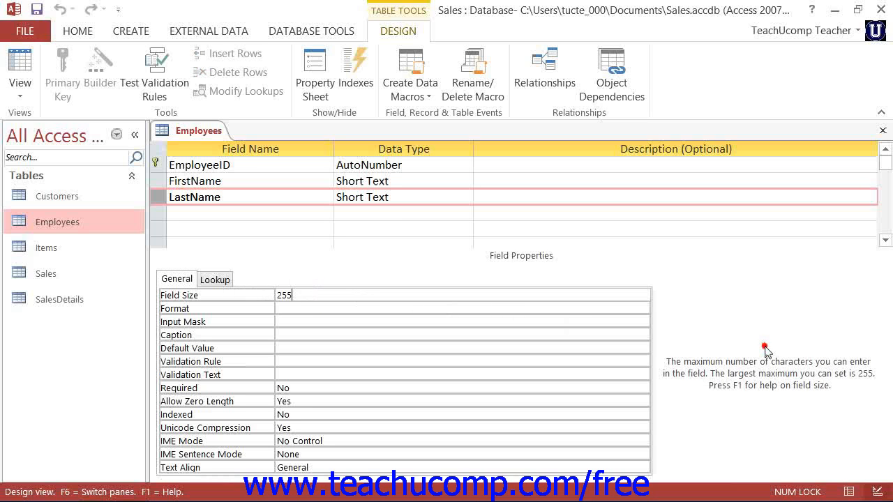
mouse_move(767, 352)
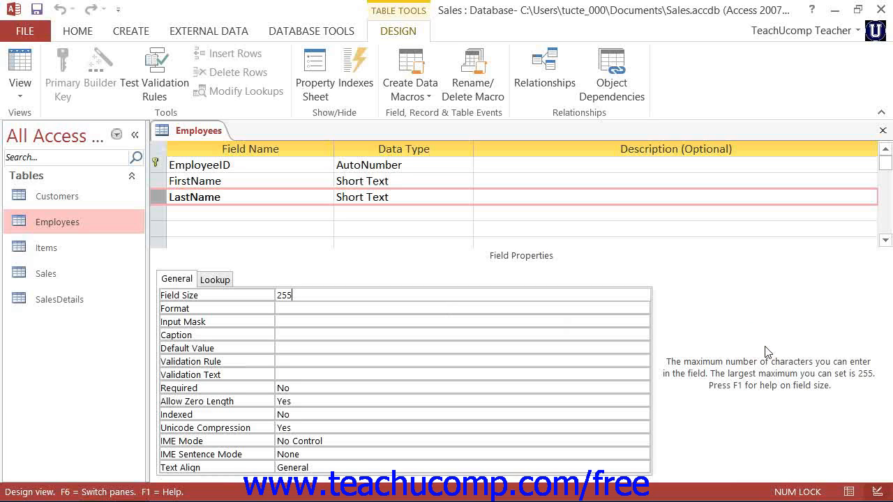
mouse_move(302, 292)
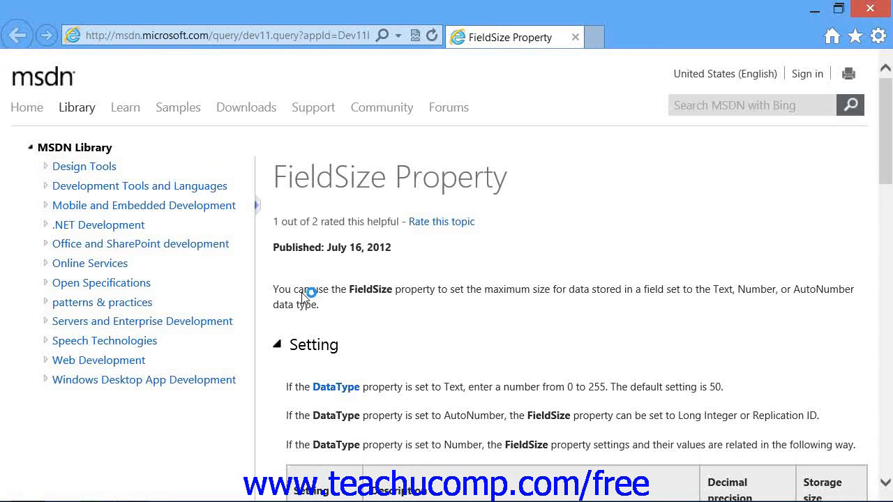
mouse_move(338, 284)
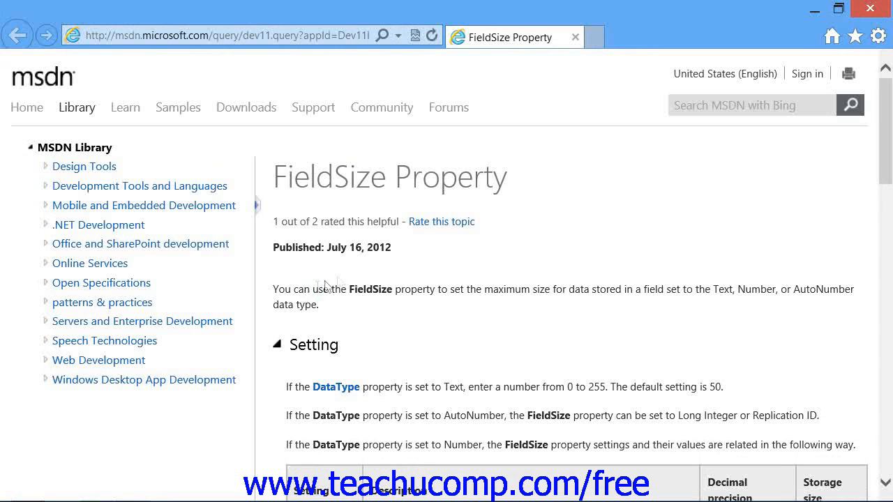